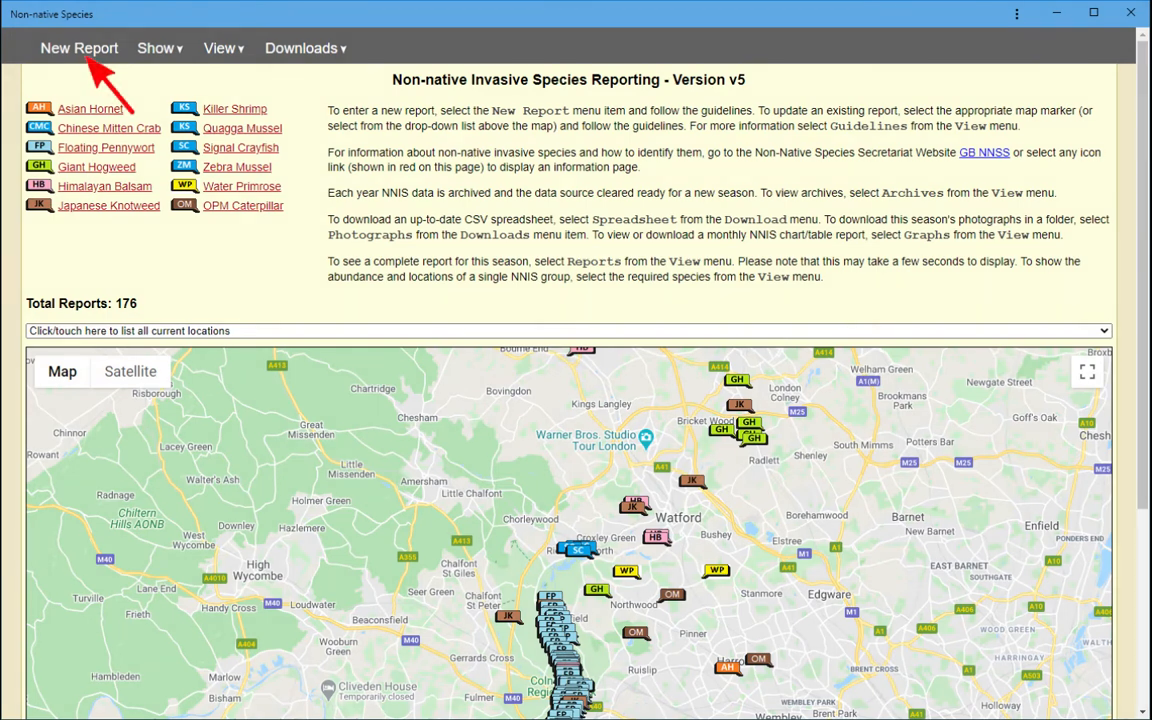
- Start a new invasive species report from the New Report menu entry
{"action": "left_click", "coordinate": [76, 48]}
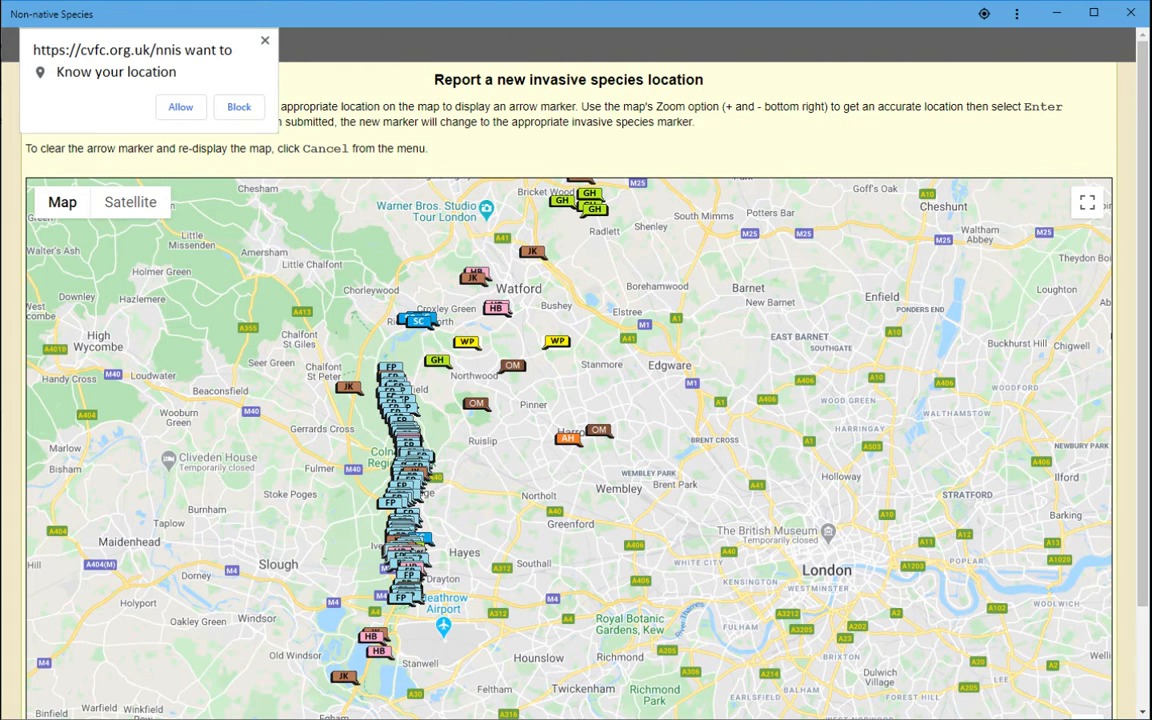
{"action": "left_click", "coordinate": [238, 106]}
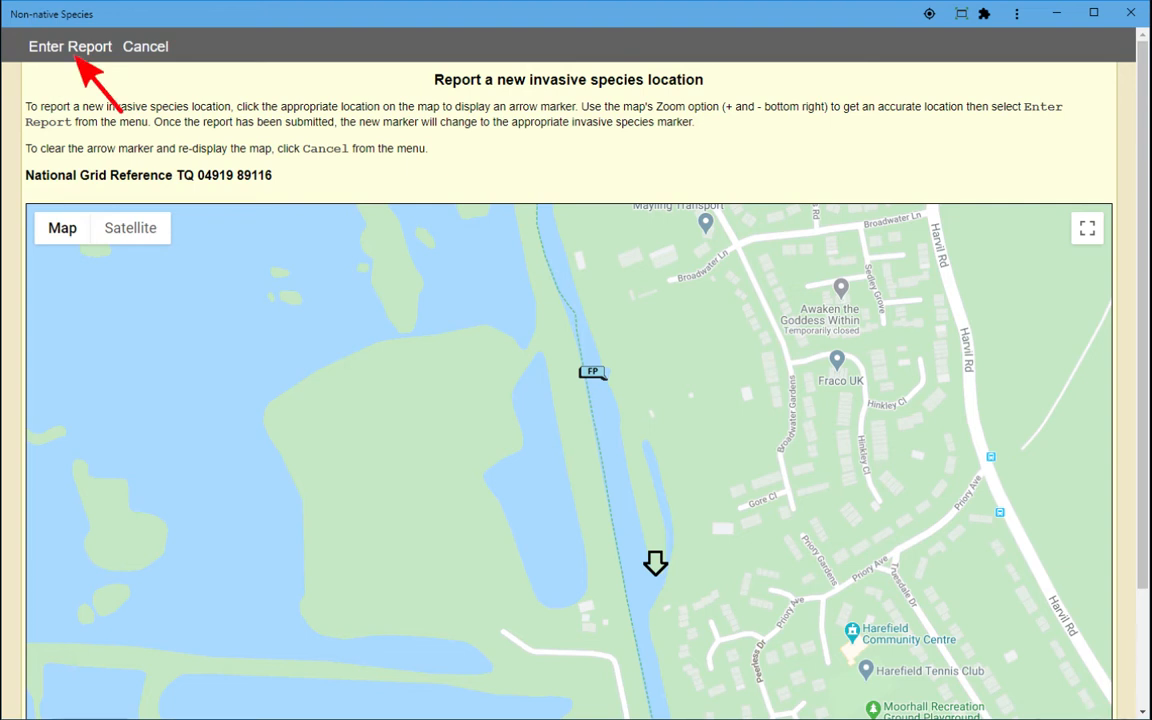
- Proceed via Enter Report to the form showing Asian Hornet, Colne catchment, Colne water, Minor severity, Left marker
{"action": "left_click", "coordinate": [76, 48]}
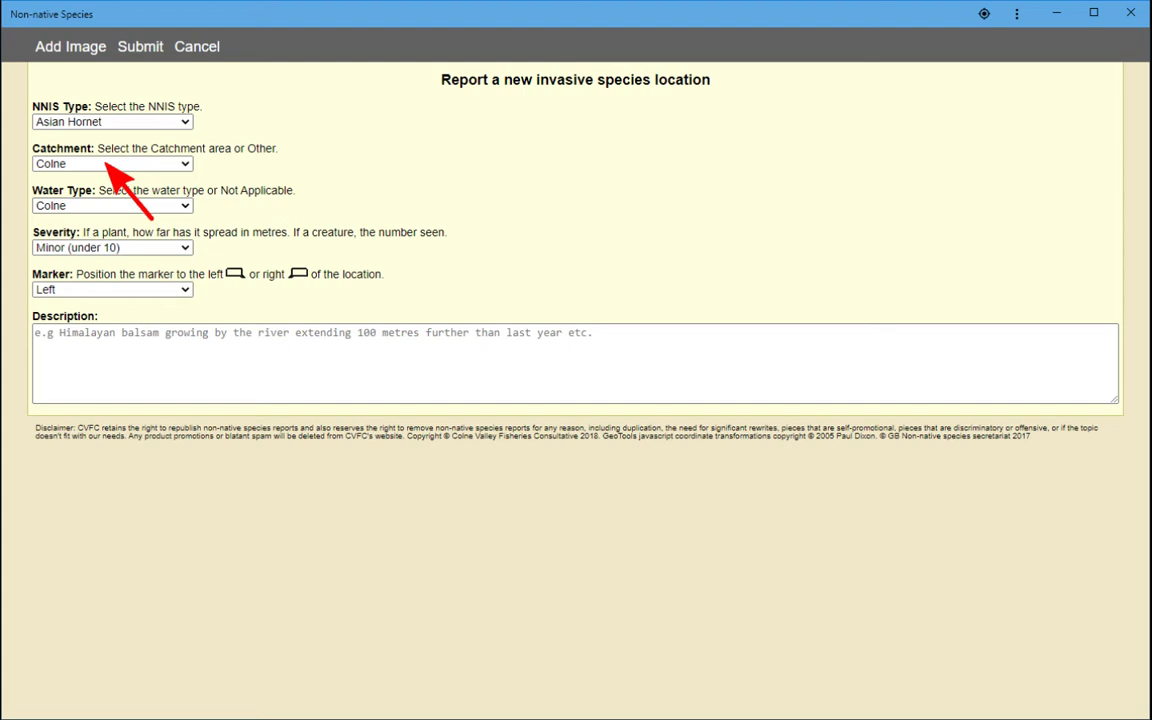
{"action": "mouse_move", "coordinate": [112, 216]}
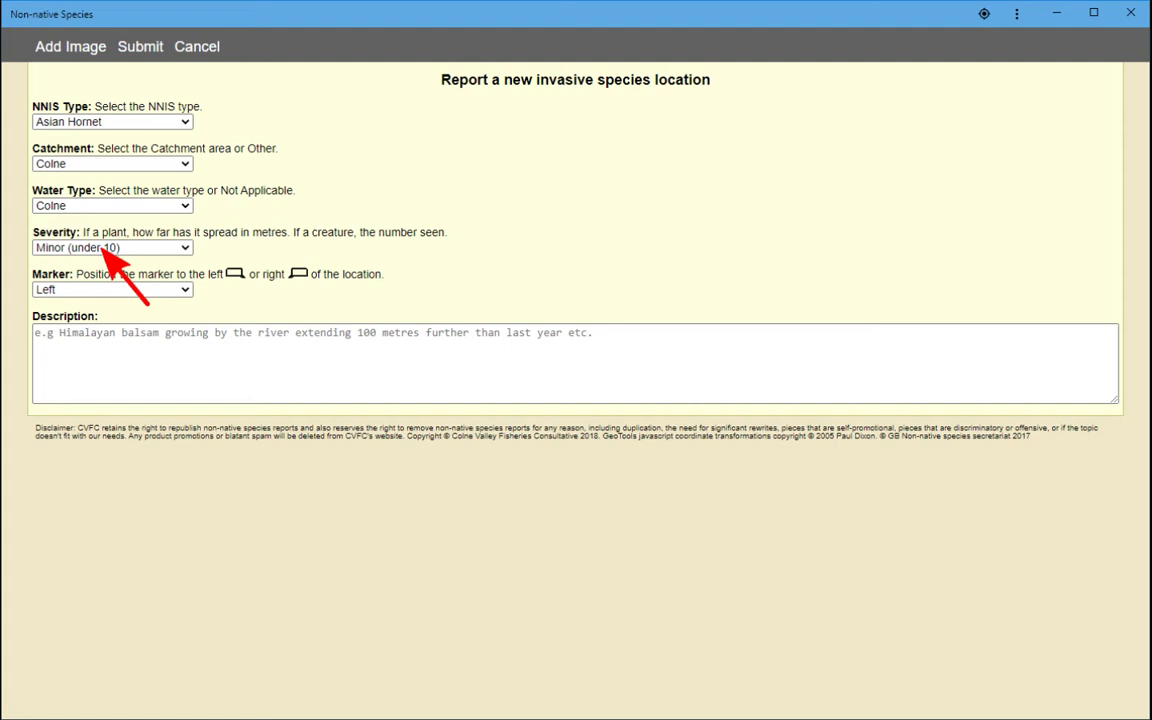
{"action": "mouse_move", "coordinate": [112, 300]}
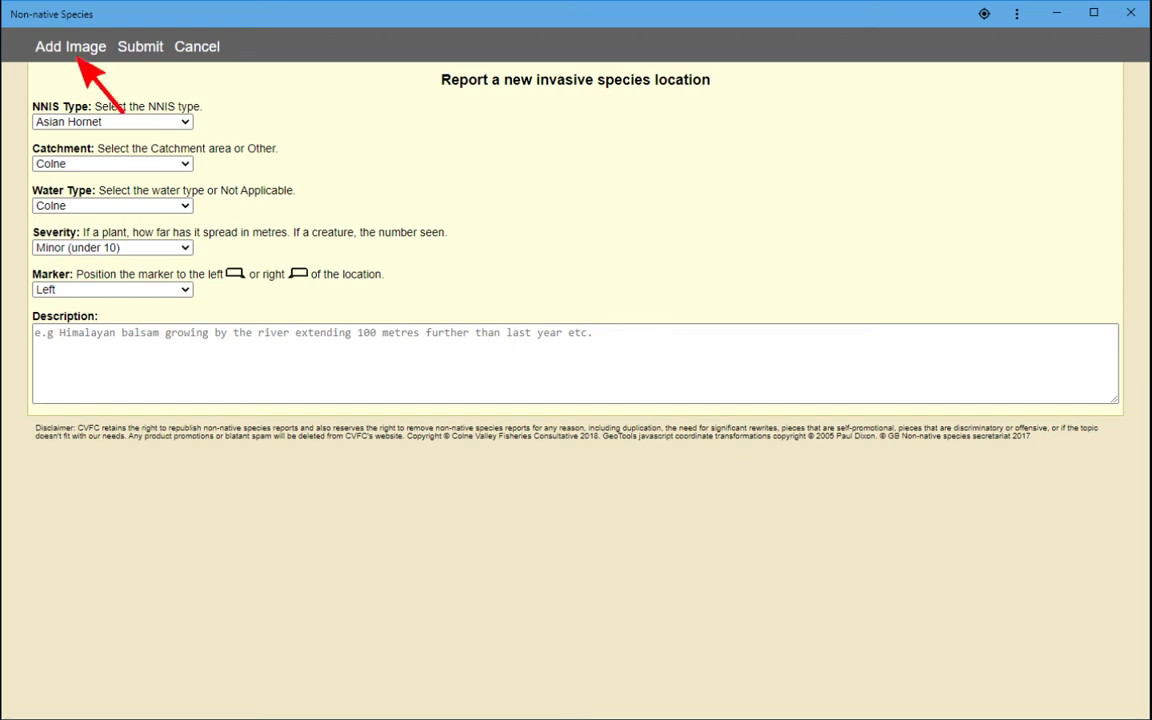
- Attach the dense green foliage photograph via Add Image and Choose, returning to the main map
{"action": "left_click", "coordinate": [62, 46]}
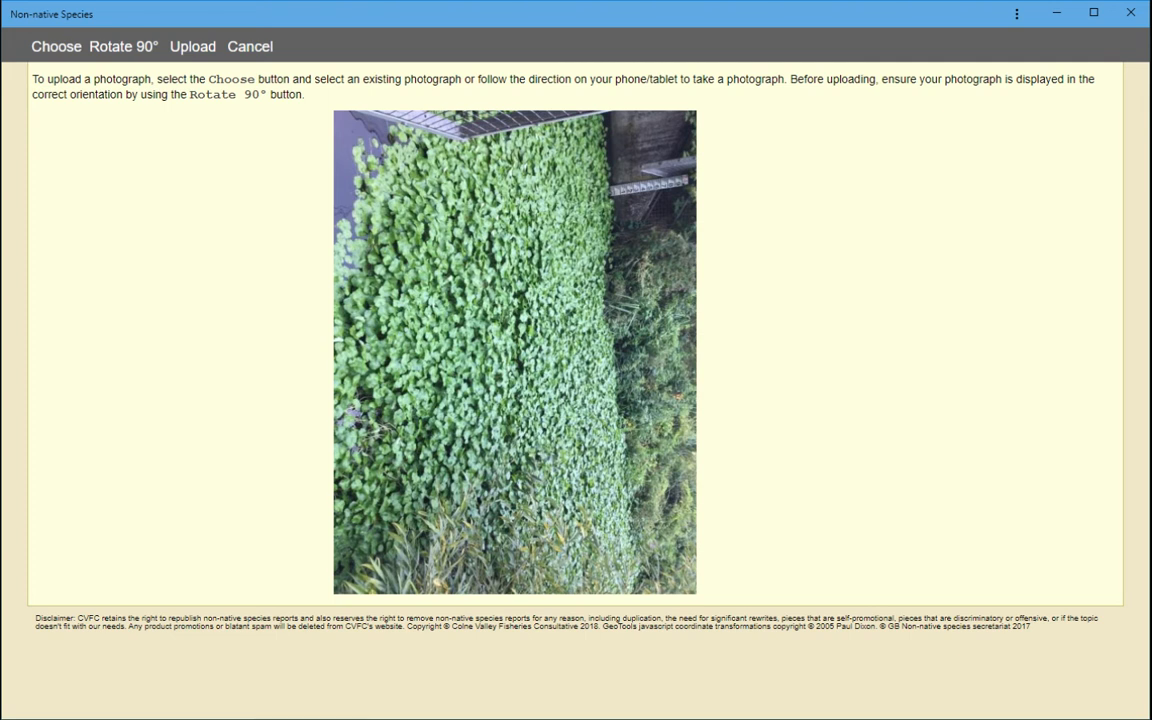
{"action": "left_click", "coordinate": [124, 48]}
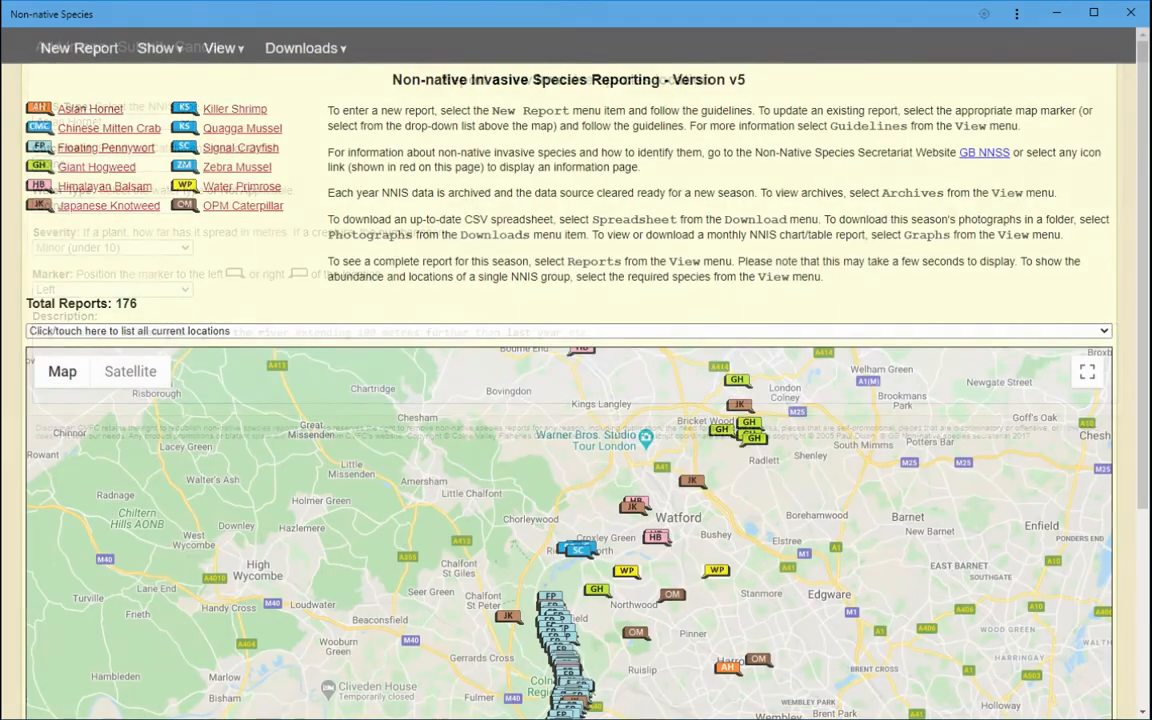
- Show the reporting guidelines from the View menu, landing on a Floating Pennywort report
{"action": "left_click", "coordinate": [220, 48]}
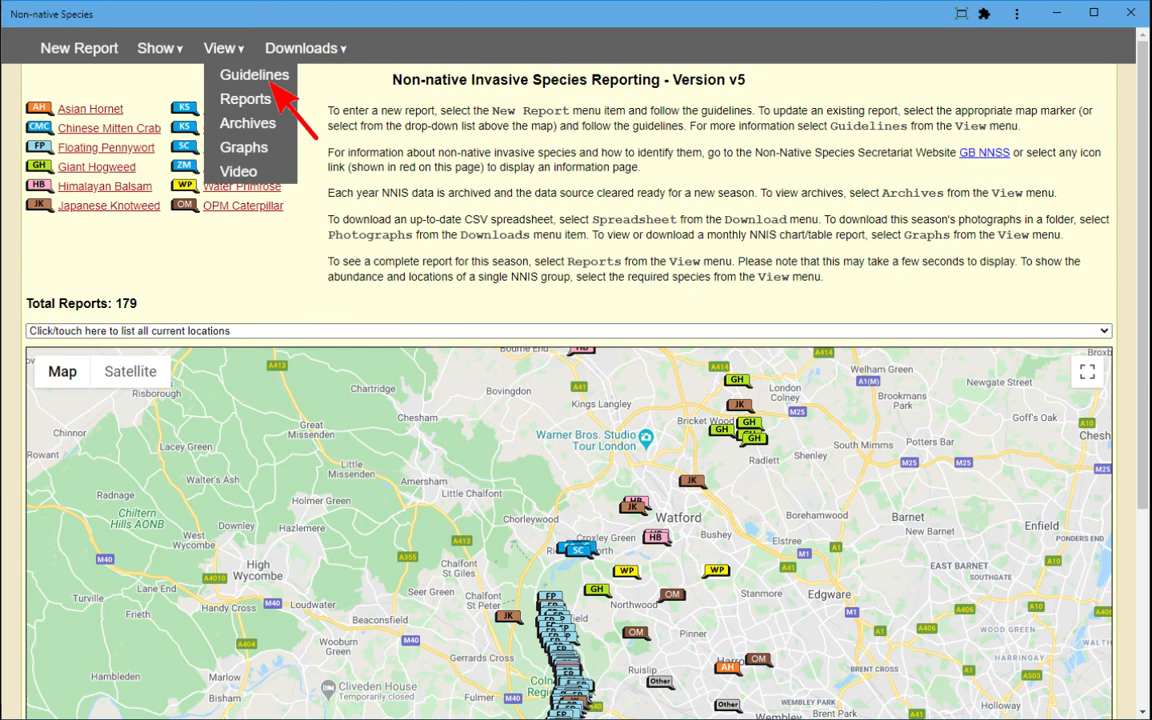
{"action": "left_click", "coordinate": [248, 74]}
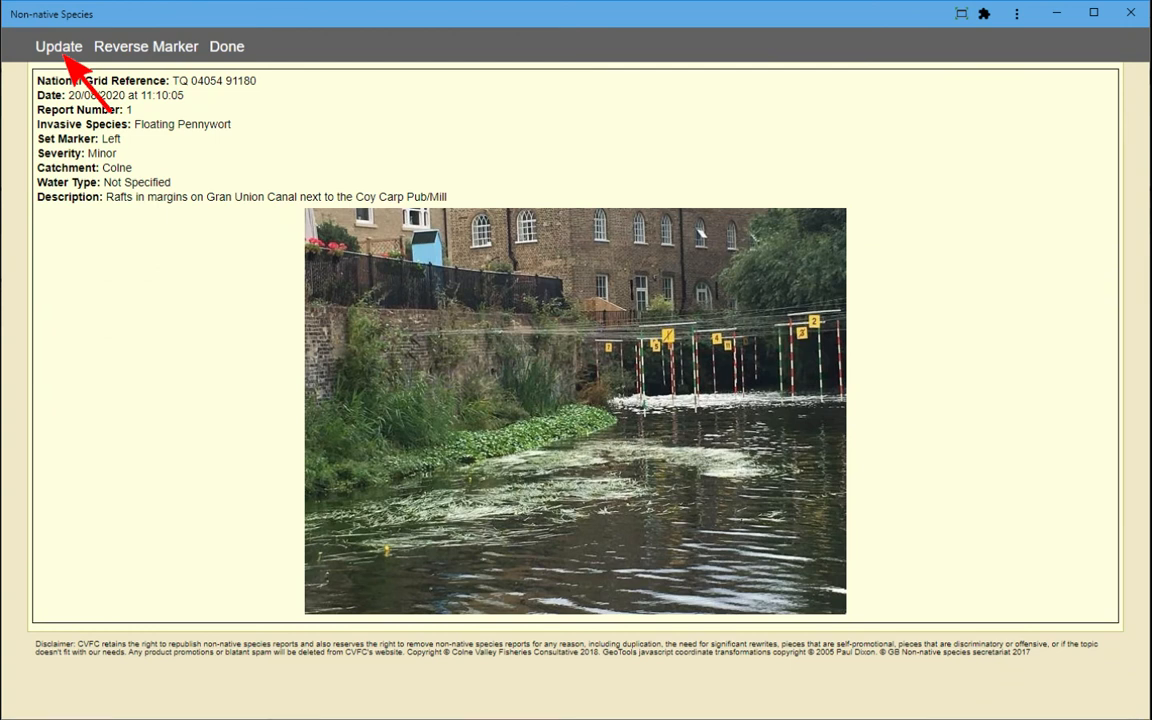
- Begin an update on the Floating Pennywort report, showing severity and description fields
{"action": "left_click", "coordinate": [60, 48]}
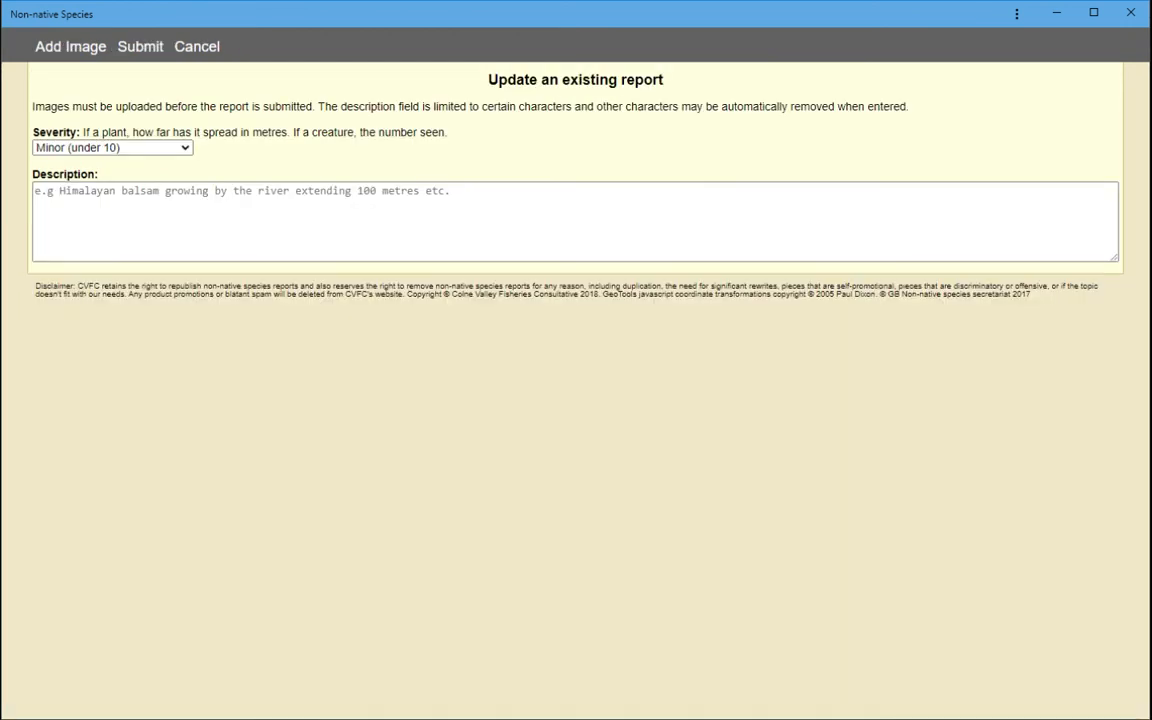